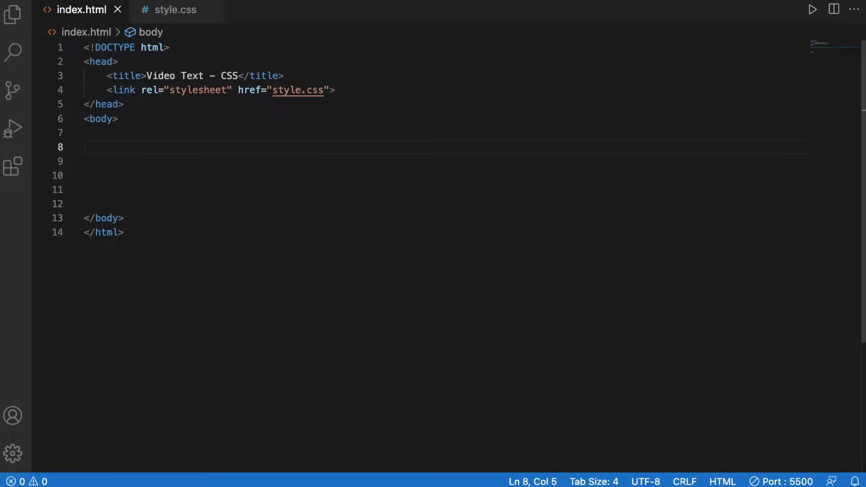
- Write a .container div wrapping <video src="video.mp4" muted autoplay loop type="mp4">
{"action": "type", "text": "."}
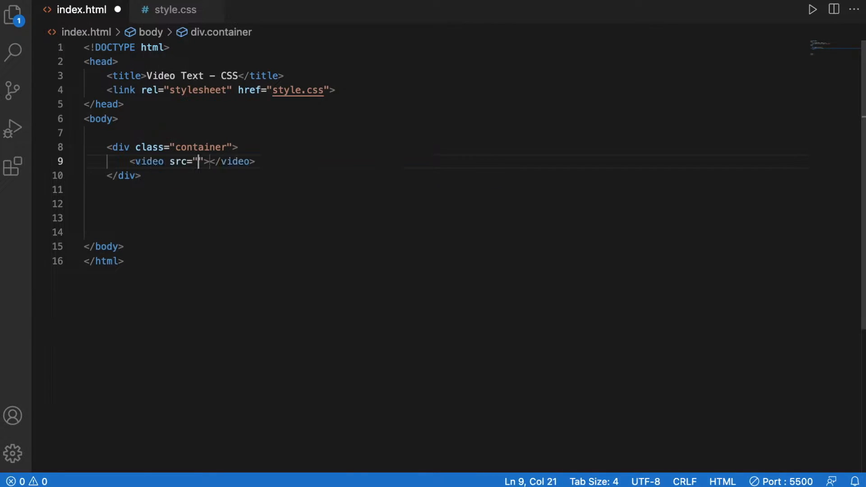
{"action": "type", "text": "video.mp"}
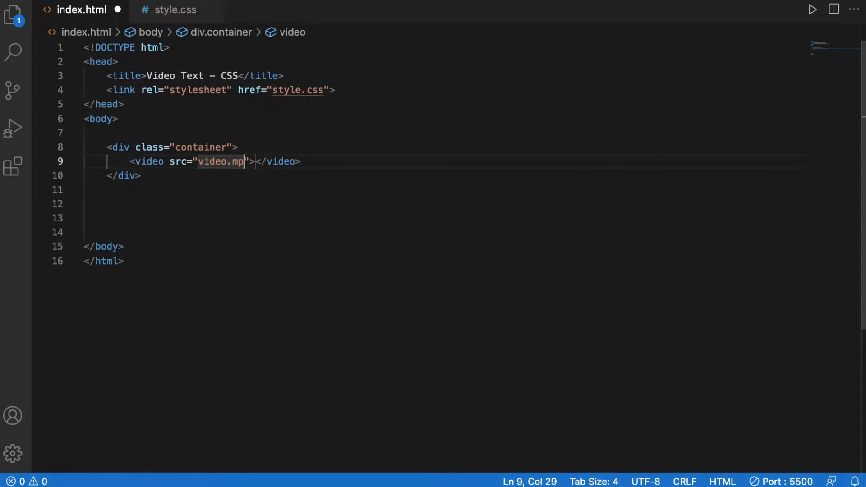
{"action": "type", "text": "4"}
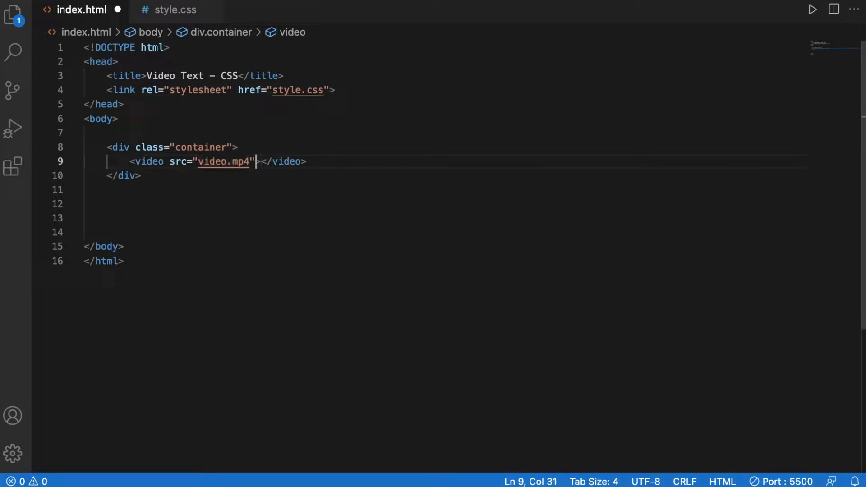
{"action": "type", "text": "muted"}
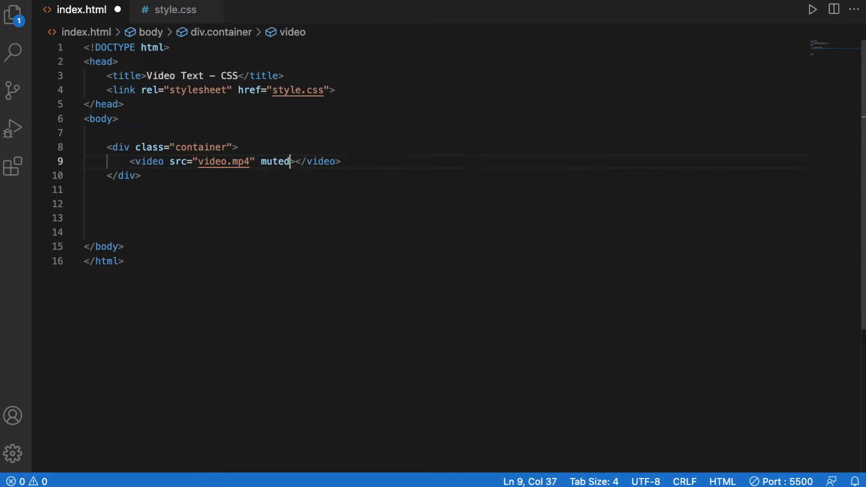
{"action": "type", "text": "autoplay loop"}
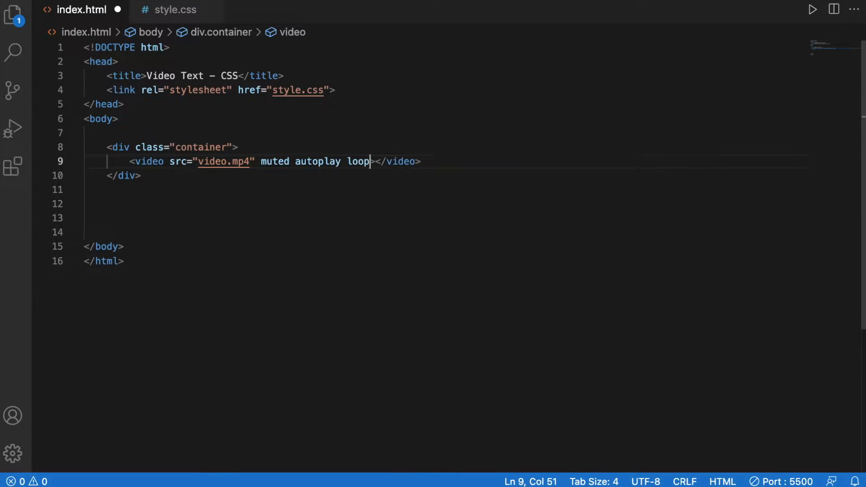
{"action": "type", "text": "type=\"m"}
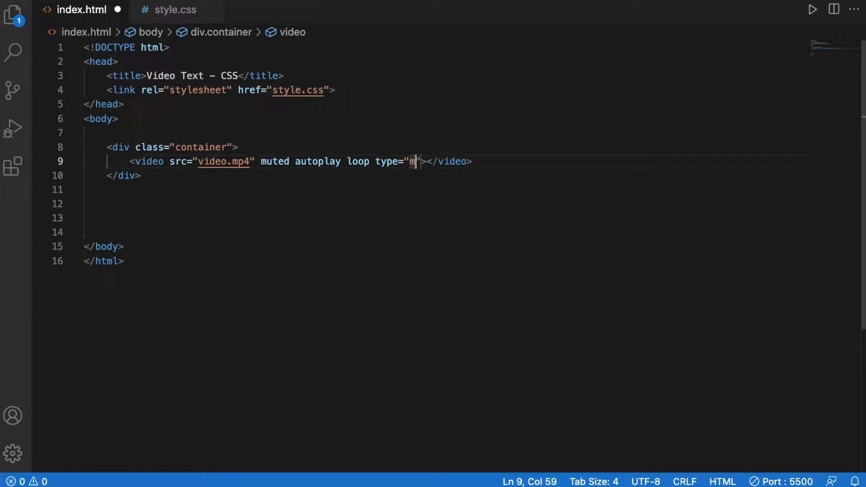
{"action": "type", "text": "p4"}
{"action": "type", "text": "."}
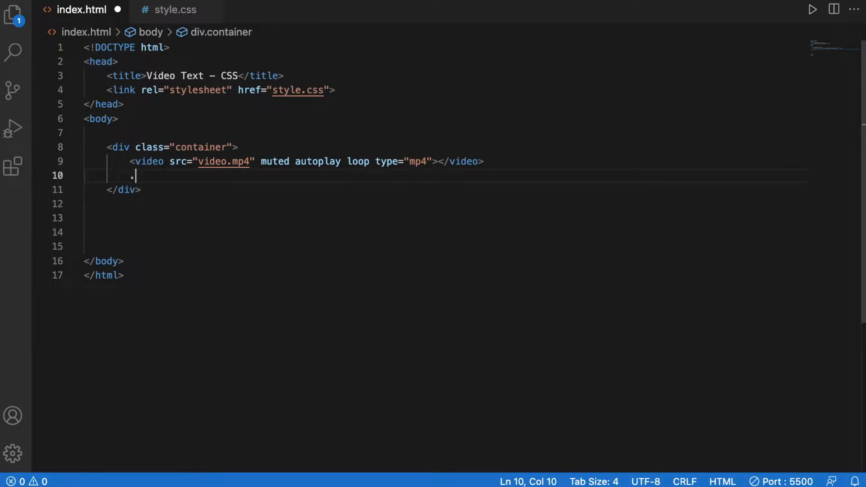
- Add a .textbx div with an h1 reading Awesome <span>Video Text</span>
{"action": "type", "text": "textbx\">"}
{"action": "type", "text": "<h1></h1>"}
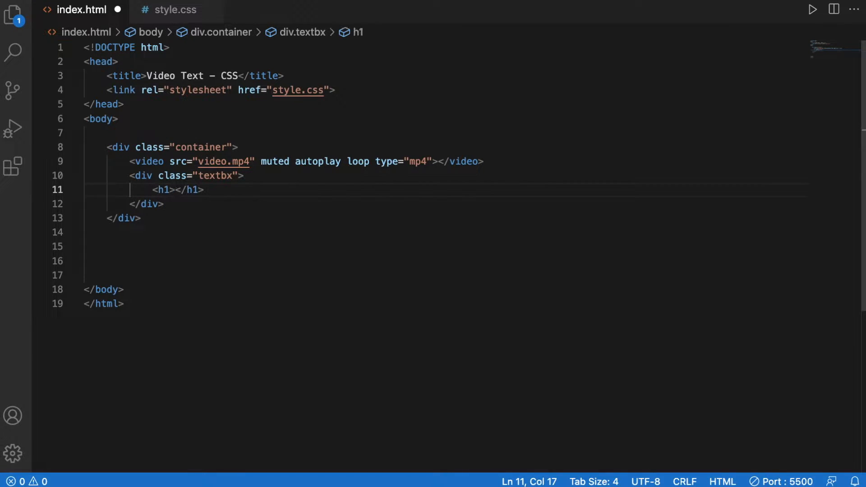
{"action": "type", "text": "span></span"}
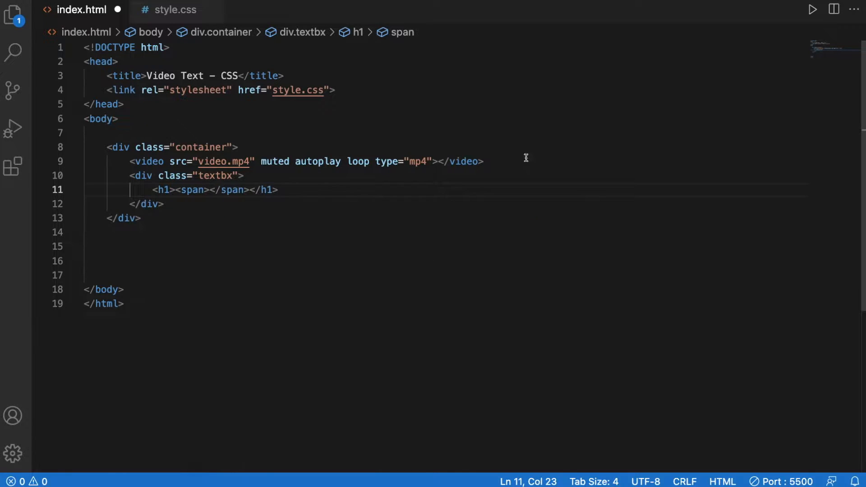
{"action": "type", "text": "A"}
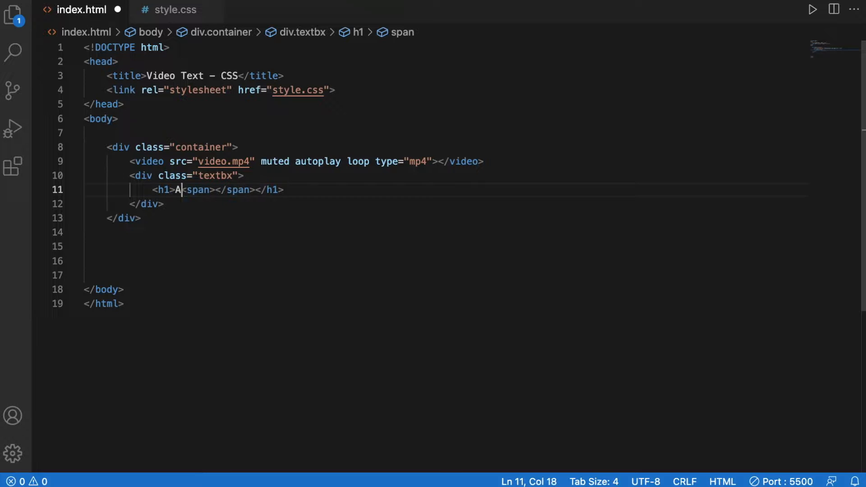
{"action": "type", "text": "wesome"}
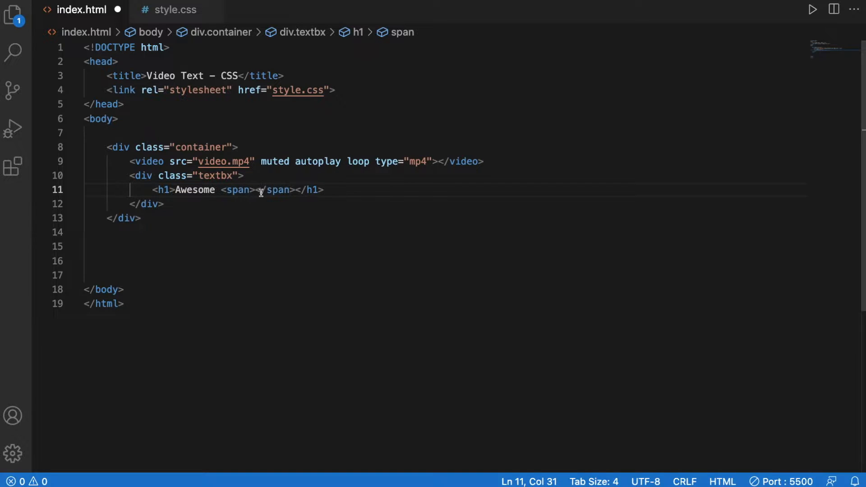
{"action": "type", "text": "Video"}
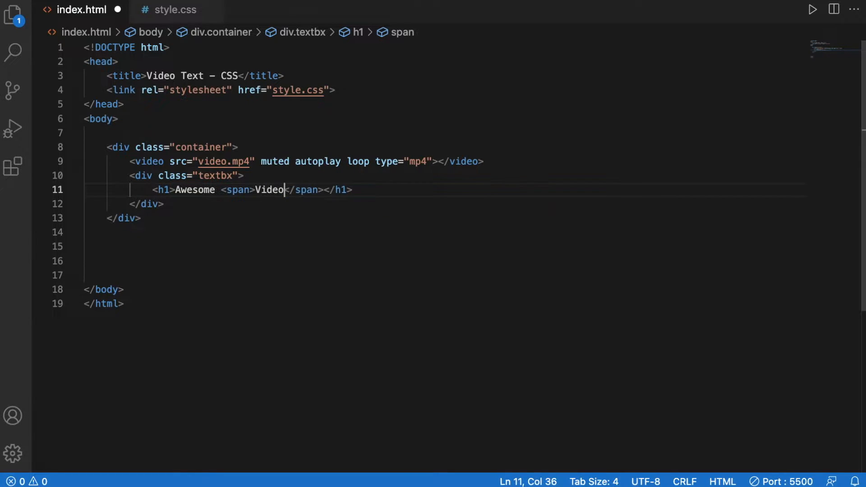
{"action": "type", "text": "Text"}
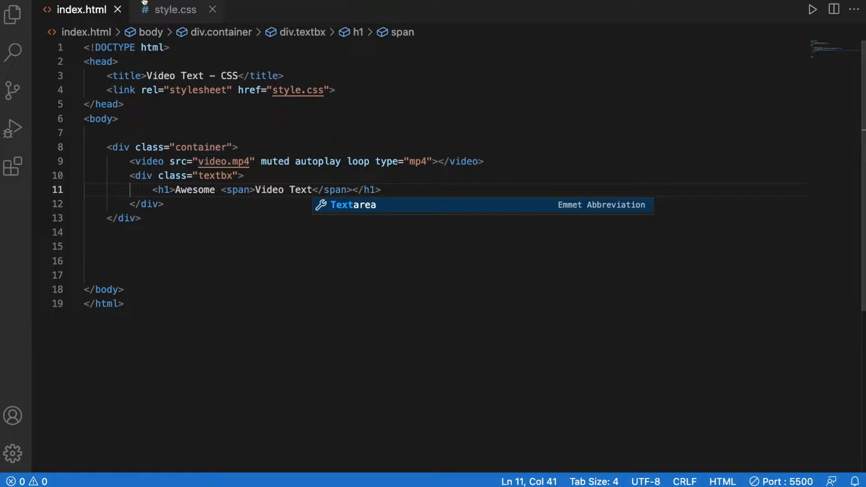
{"action": "mouse_move", "coordinate": [174, 9]}
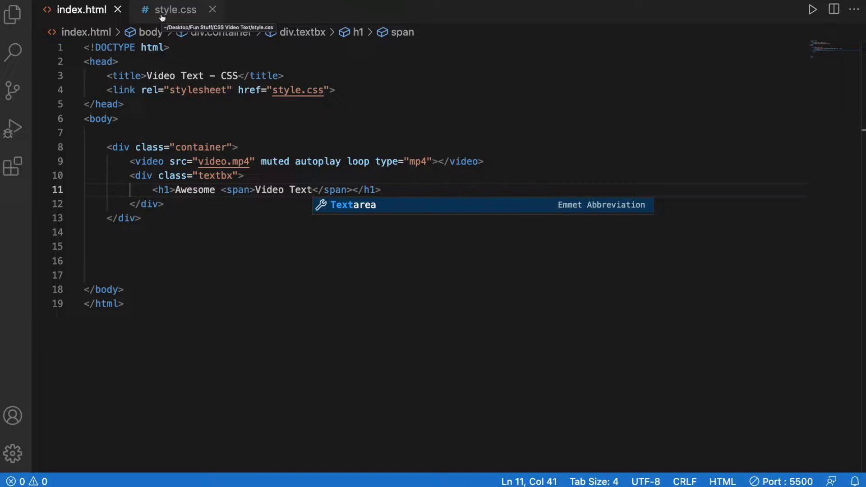
- In style.css, give body a background of rgba(0, 0, 0, 0.921)
{"action": "left_click", "coordinate": [174, 9]}
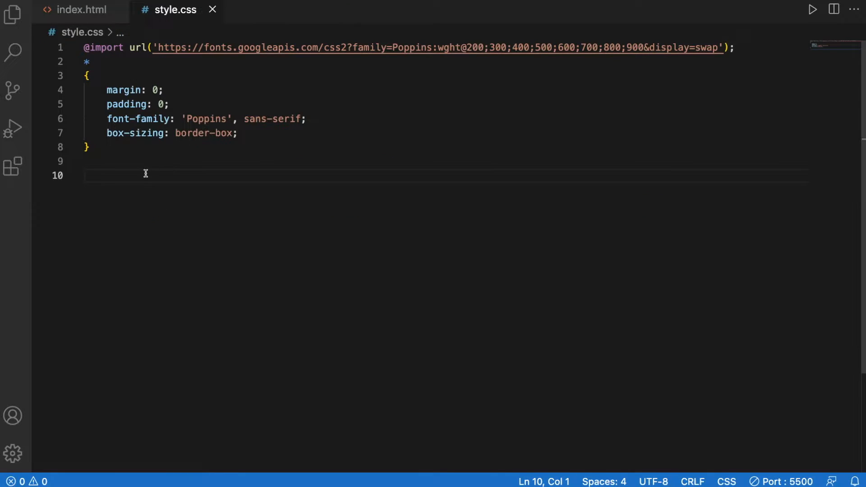
{"action": "type", "text": "body{"}
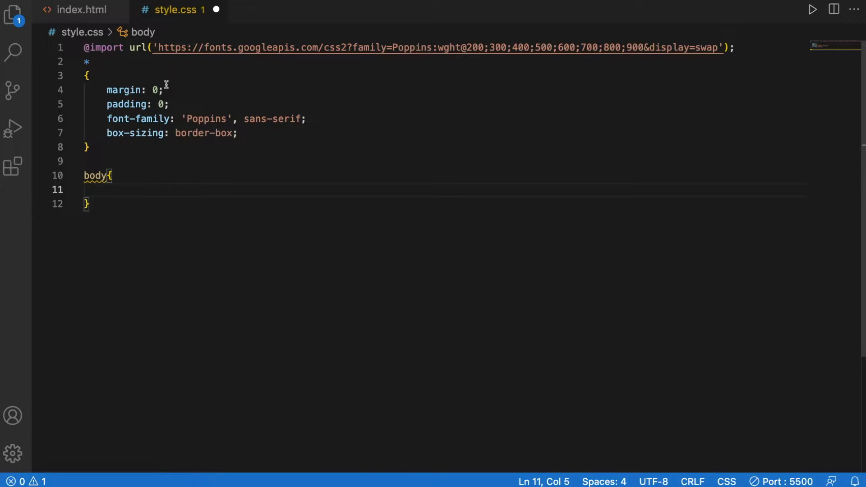
{"action": "mouse_move", "coordinate": [153, 202]}
{"action": "type", "text": "background: ;"}
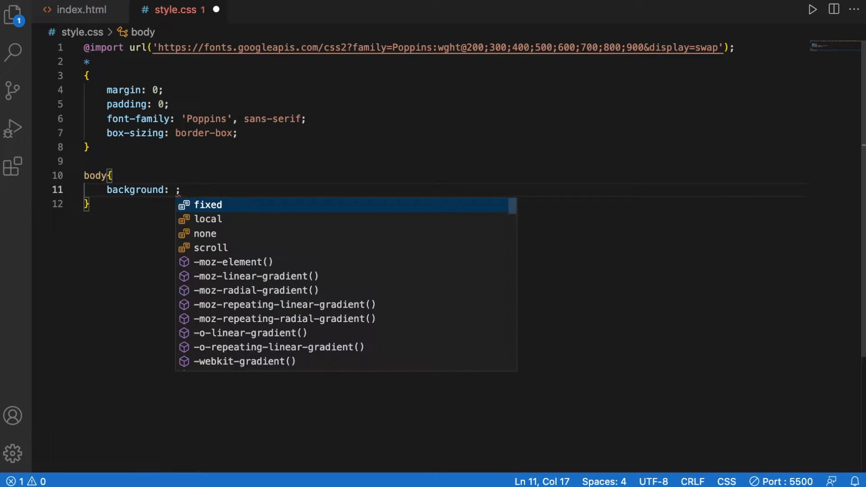
{"action": "type", "text": "rgba(0, 0, 0, alpha"}
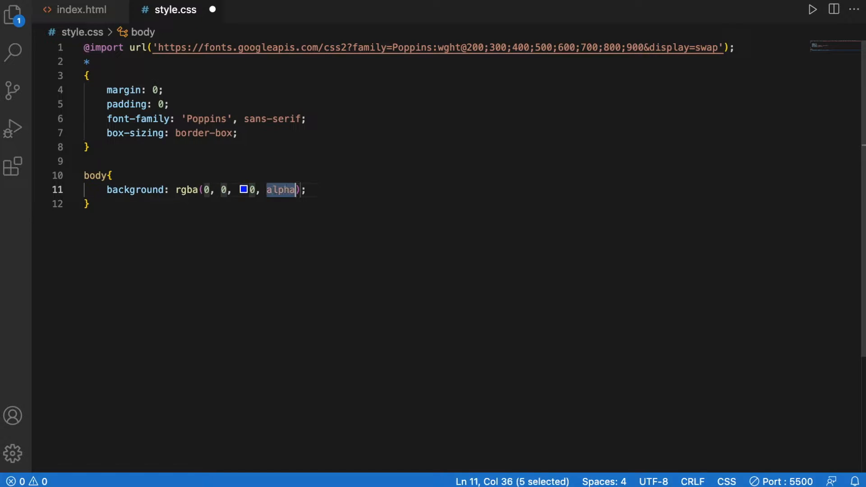
{"action": "type", "text": "0.921"}
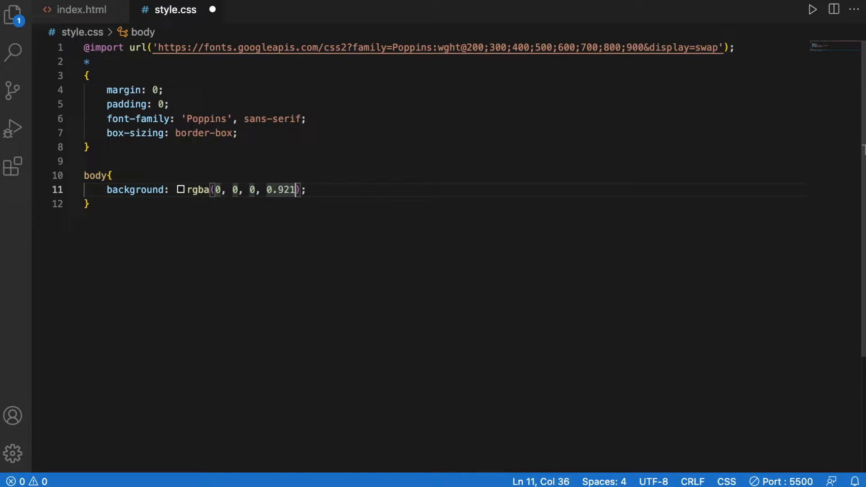
{"action": "left_click", "coordinate": [147, 203]}
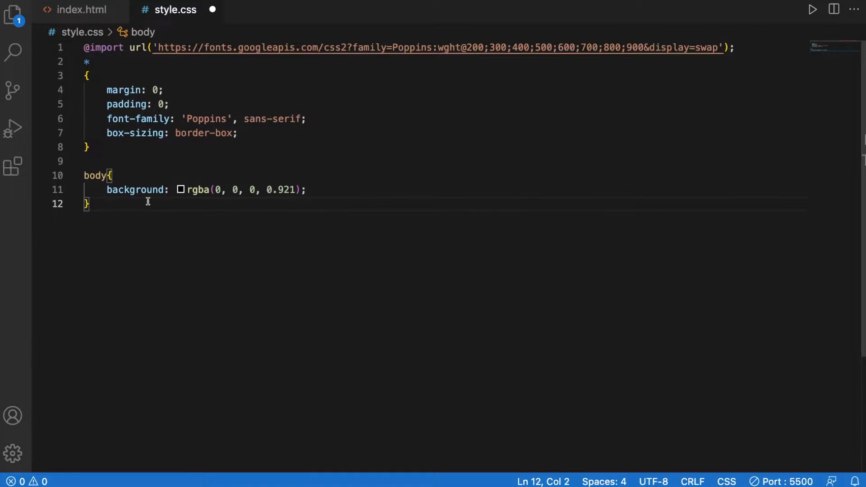
{"action": "mouse_move", "coordinate": [193, 196]}
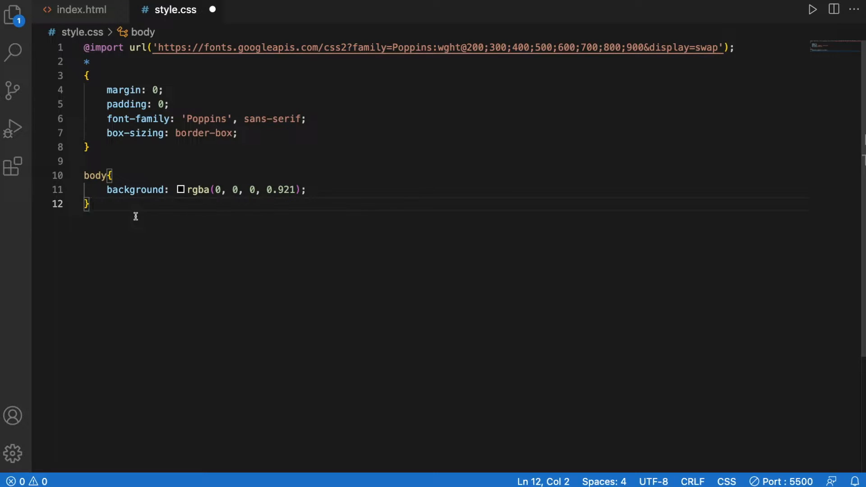
{"action": "mouse_move", "coordinate": [112, 213]}
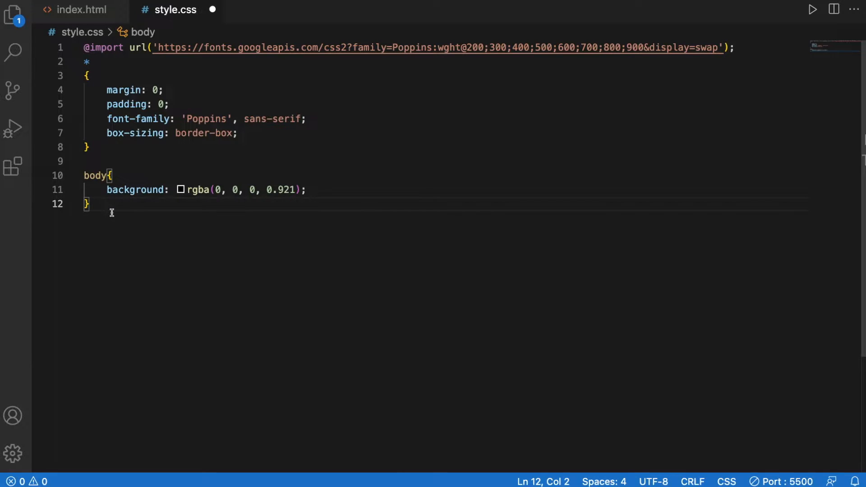
- Start a .container rule with position: absolute and top: 100px
{"action": "type", "text": ".conta"}
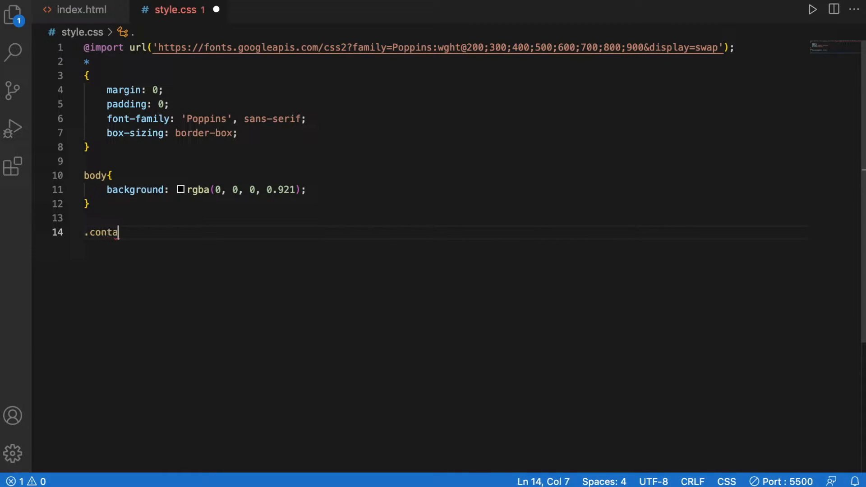
{"action": "type", "text": "iner{"}
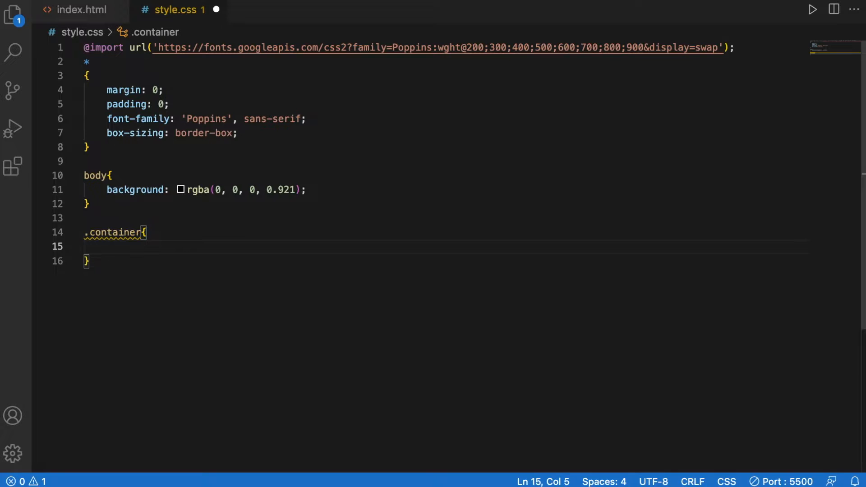
{"action": "type", "text": "position: absolute;"}
{"action": "type", "text": "border-radius: 12px;"}
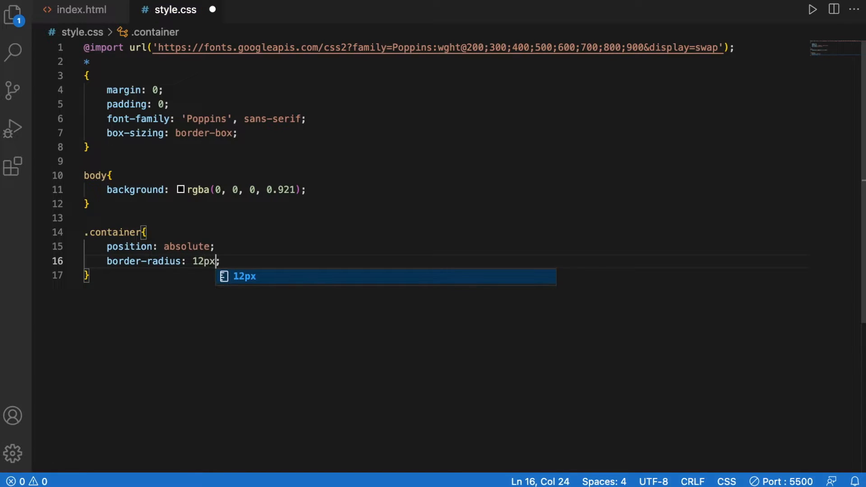
{"action": "type", "text": "top"}
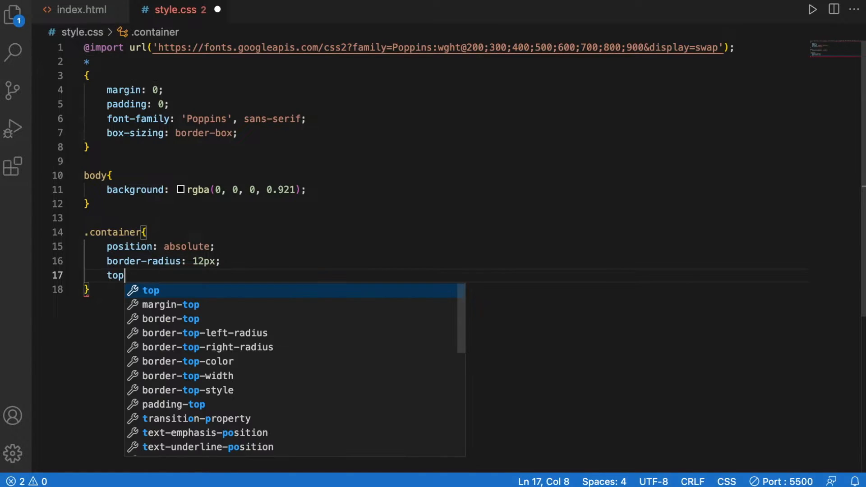
{"action": "type", "text": ": 100px;"}
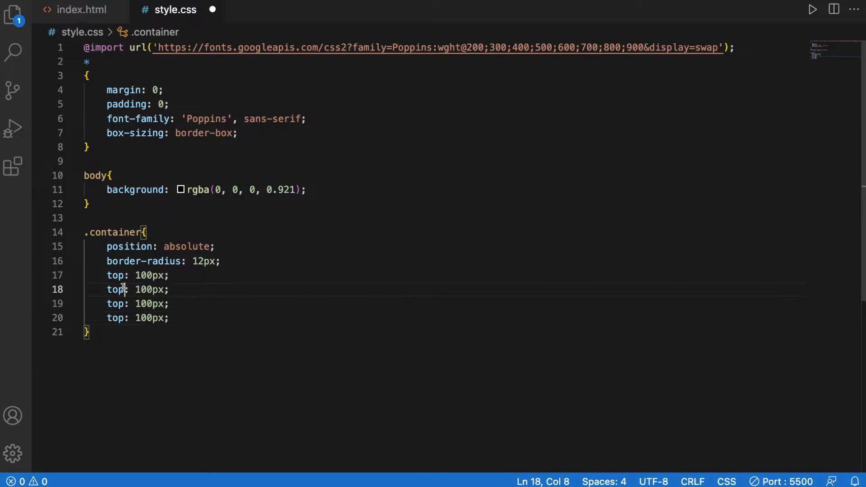
- Finish .container with right/left/bottom 100px and overflow: hidden
{"action": "type", "text": "righ"}
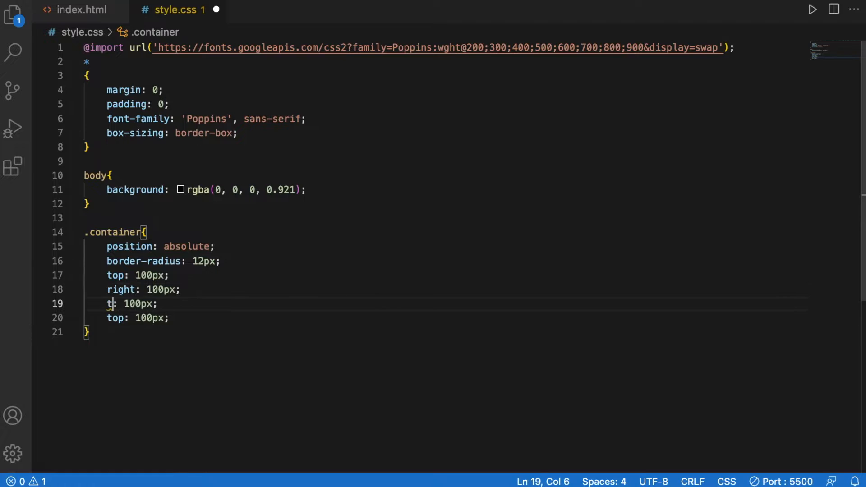
{"action": "type", "text": "left"}
{"action": "left_click", "coordinate": [446, 317]}
{"action": "type", "text": "bottom"}
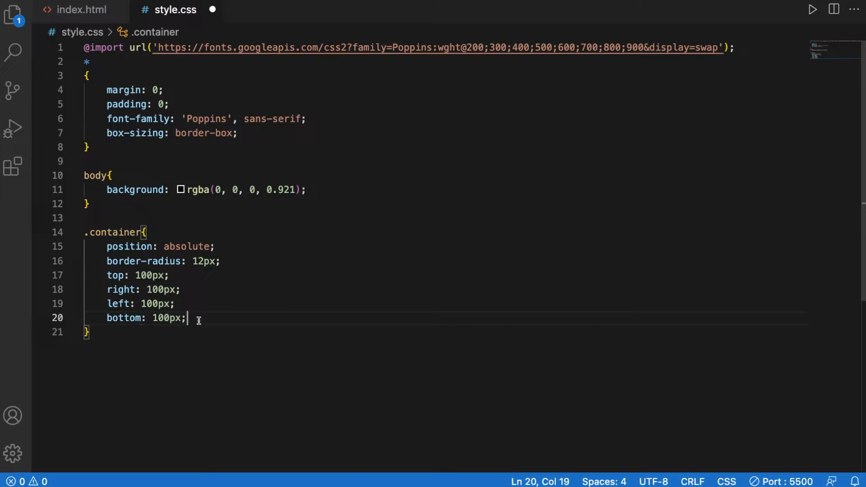
{"action": "type", "text": "overflow: hidden;"}
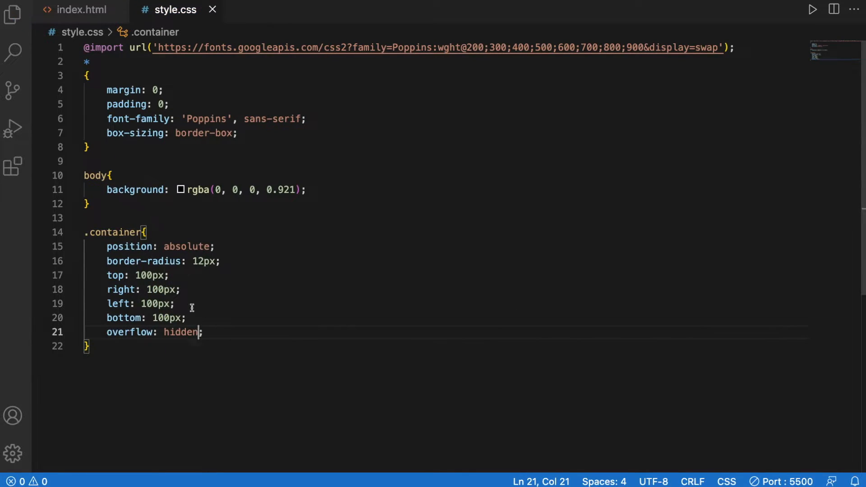
{"action": "key", "text": "enter"}
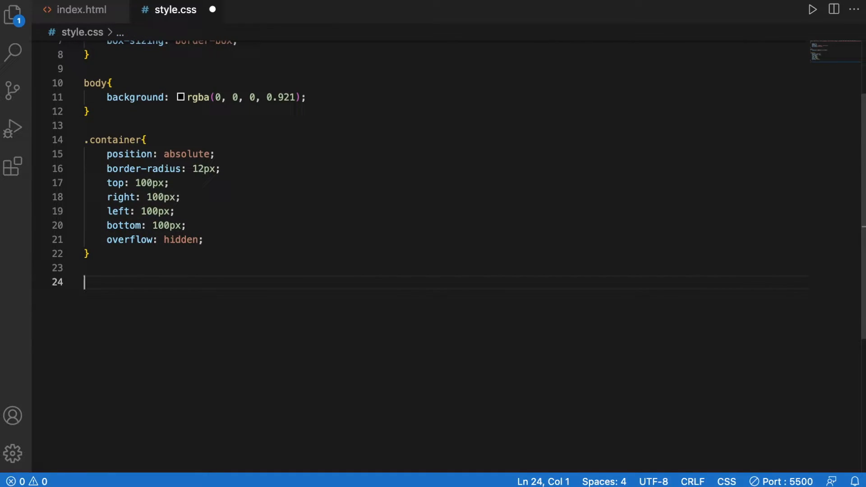
- Start .container:after with content: '', position: absolute, top: 0, right: 0
{"action": "type", "text": ".container:after{"}
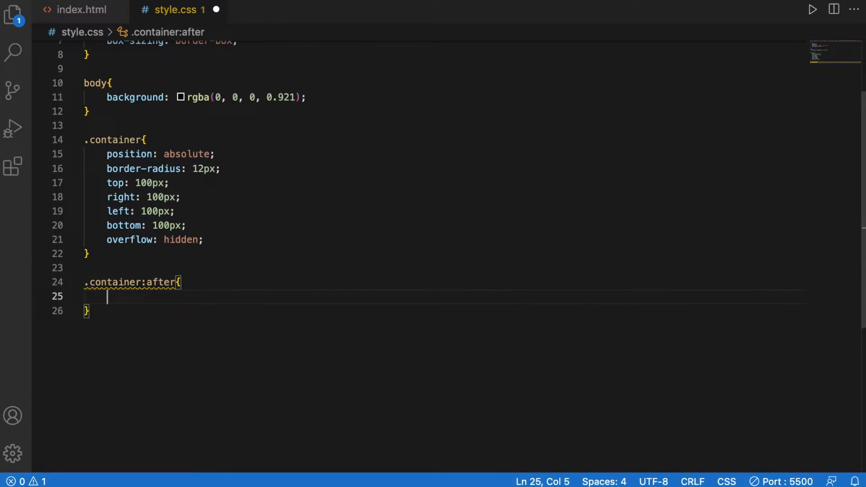
{"action": "type", "text": "content: '';"}
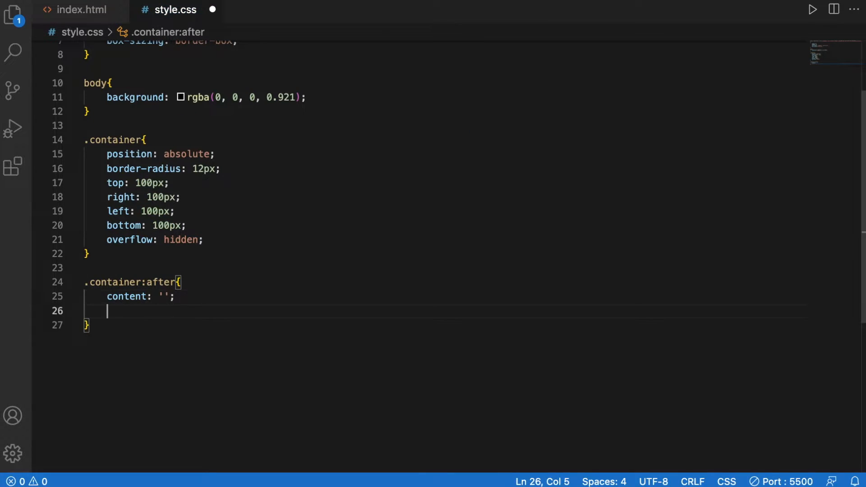
{"action": "type", "text": "position: absolute;"}
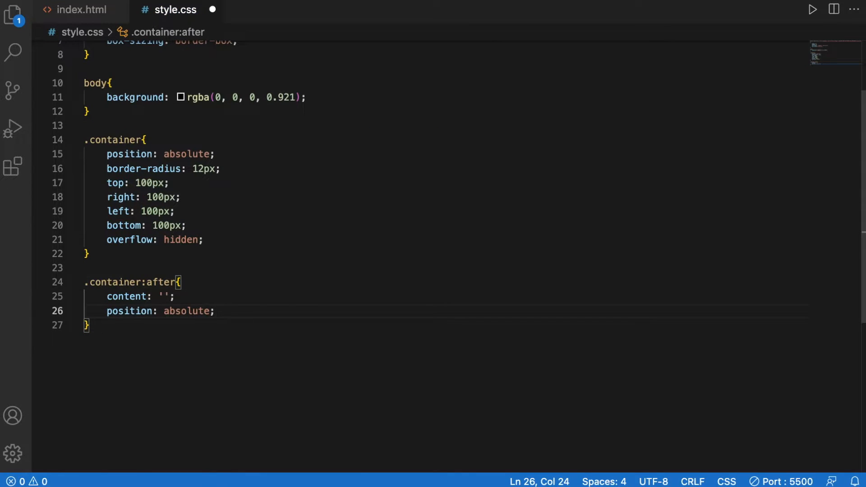
{"action": "type", "text": "ti"}
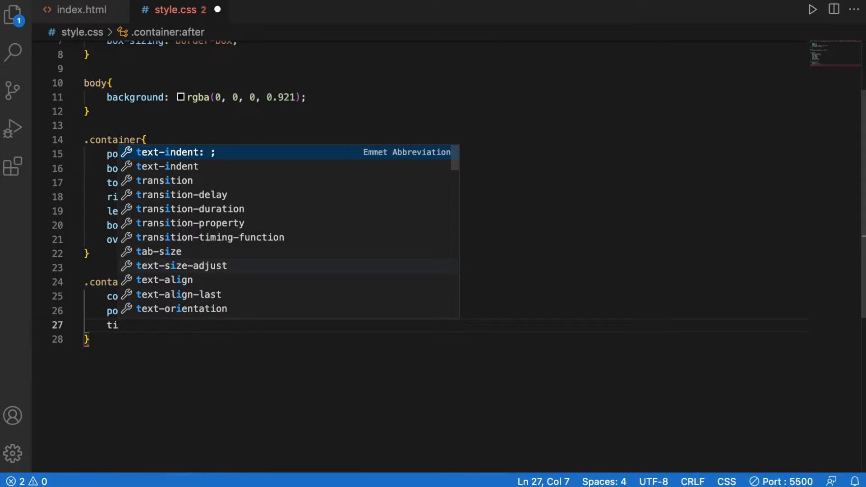
{"action": "type", "text": "p: 0;"}
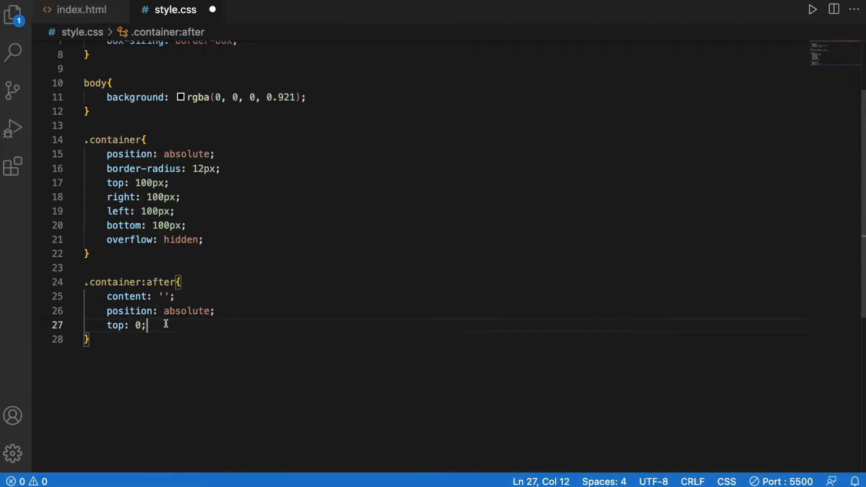
{"action": "type", "text": "right: 0;"}
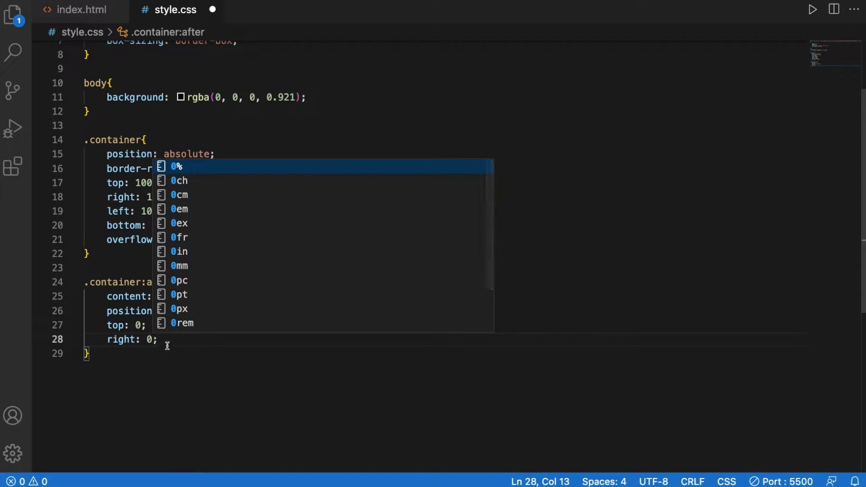
- Give the overlay width and height 100% and mix-blend-mode: color
{"action": "type", "text": "width: 100%;"}
{"action": "type", "text": "height: 100%;"}
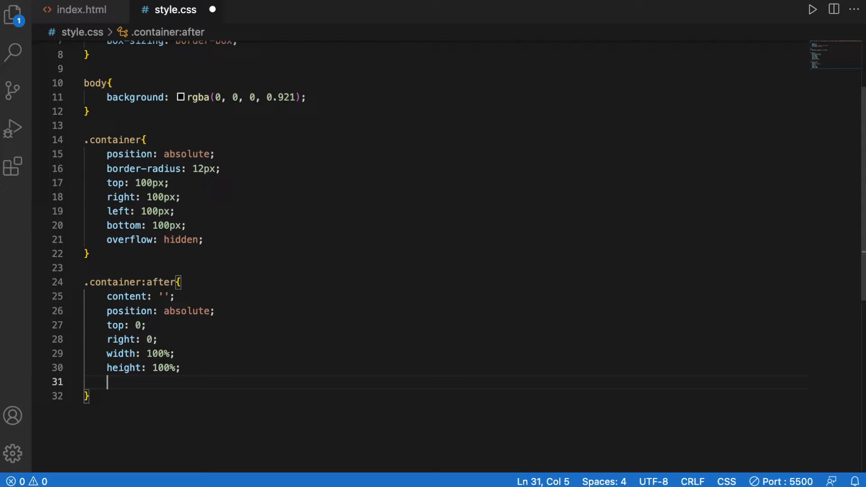
{"action": "type", "text": "mix-blend-mode: color;"}
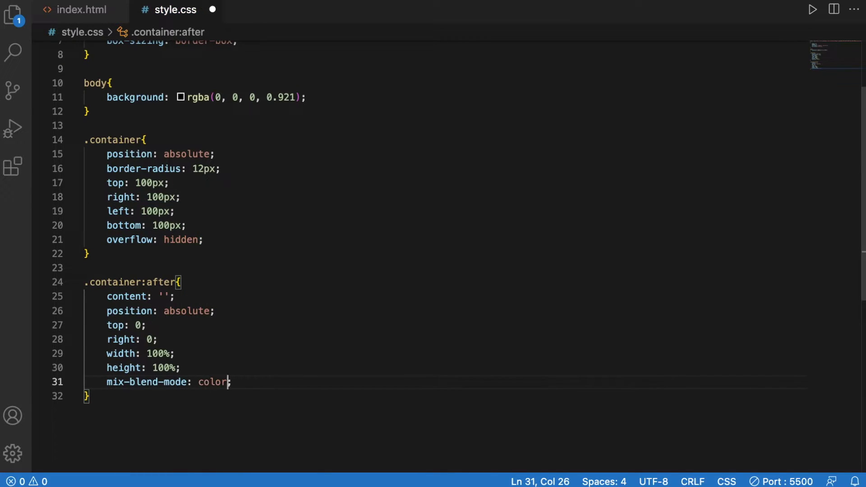
{"action": "scroll", "scroll_direction": "down", "scroll_amount": 3}
{"action": "type", "text": "."}
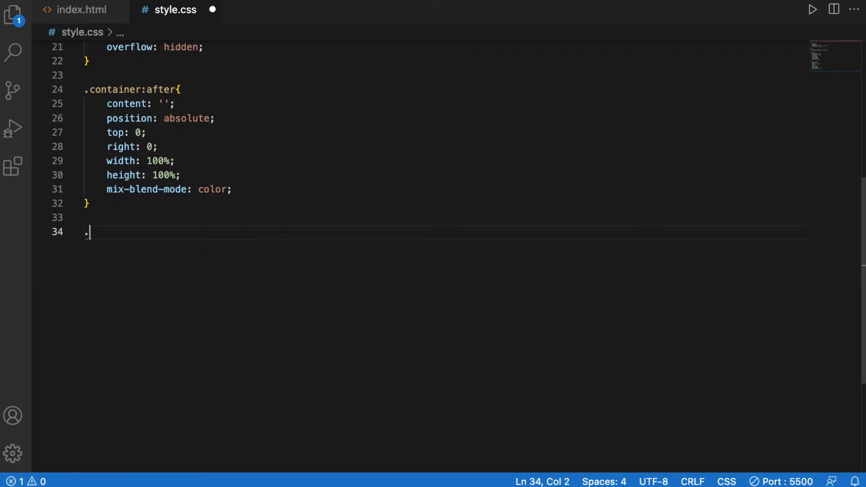
- Start .container .textbx with position: absolute, top: 0, left: 50%
{"action": "type", "text": "container"}
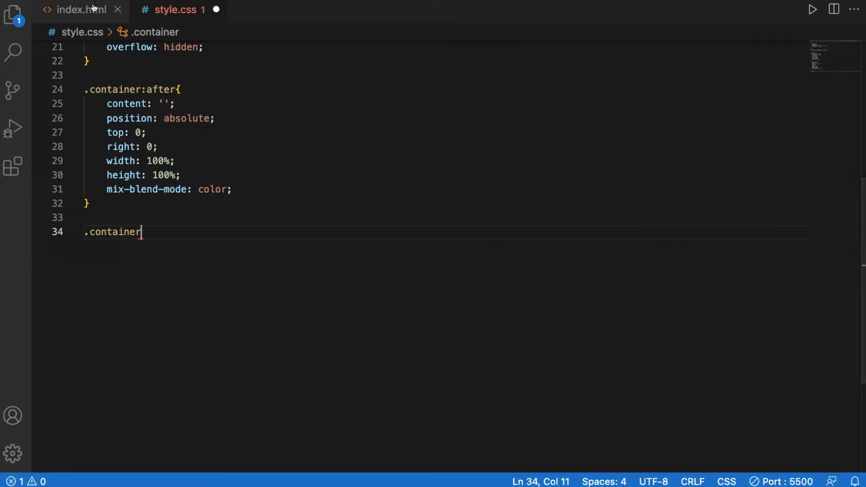
{"action": "mouse_move", "coordinate": [185, 113]}
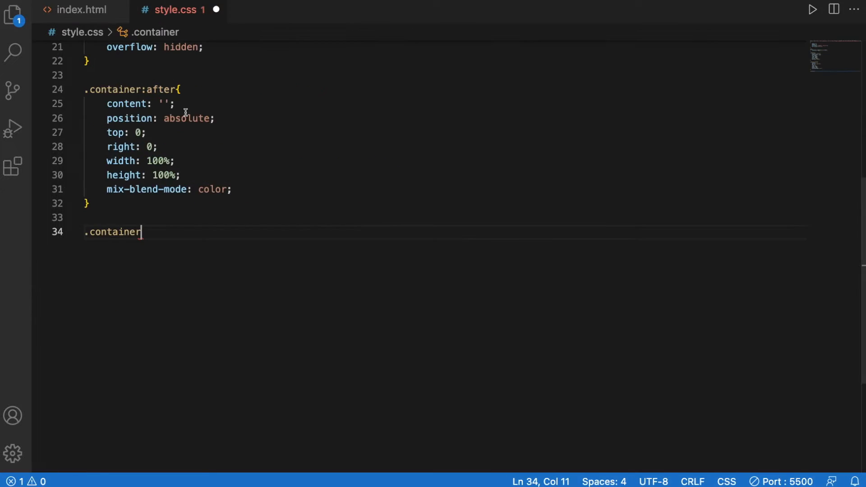
{"action": "type", "text": ".textb"}
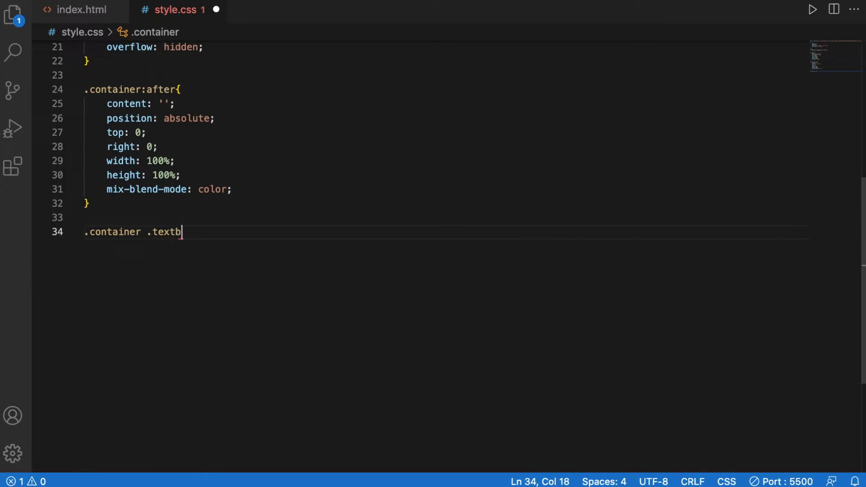
{"action": "type", "text": "x{"}
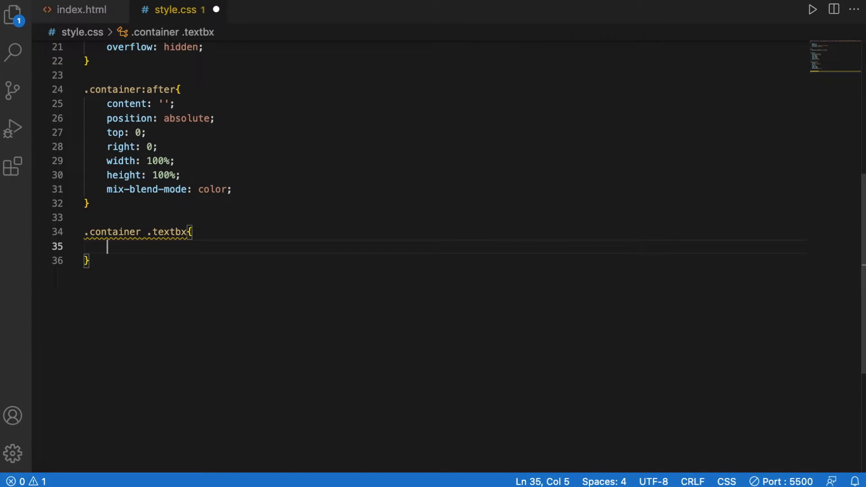
{"action": "type", "text": "position: absolute;"}
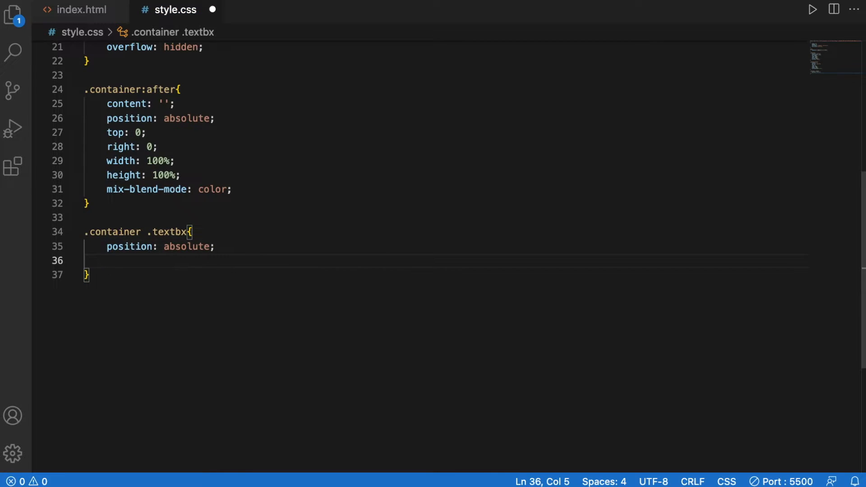
{"action": "type", "text": "top: 0;"}
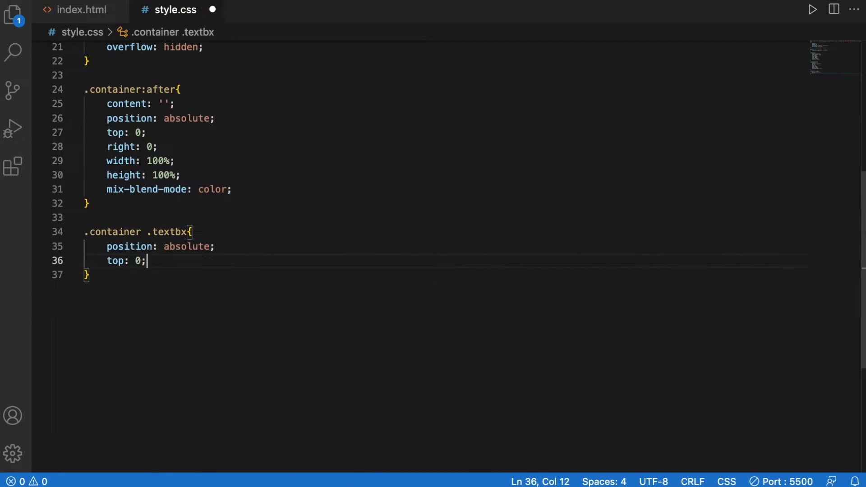
{"action": "type", "text": "left: ;"}
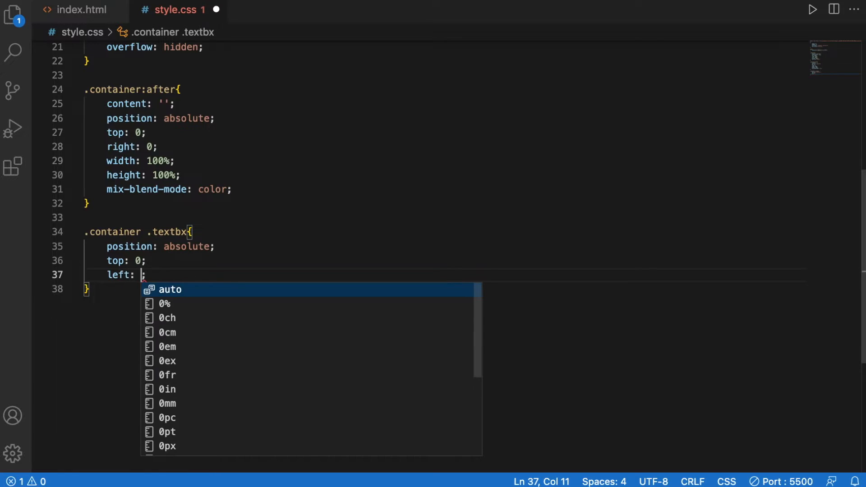
{"action": "type", "text": "50%"}
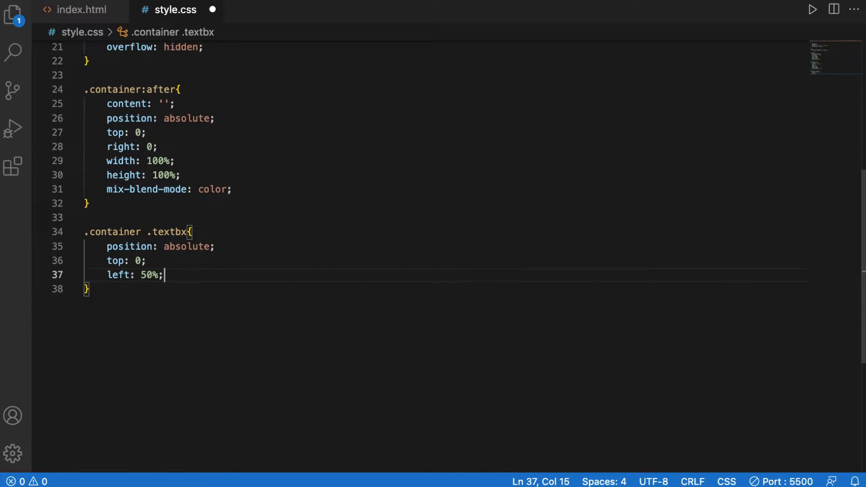
- Give the text box half width, full height, #fff background, 50px padding, mix-blend-mode: screen
{"action": "type", "text": "width: 50%;"}
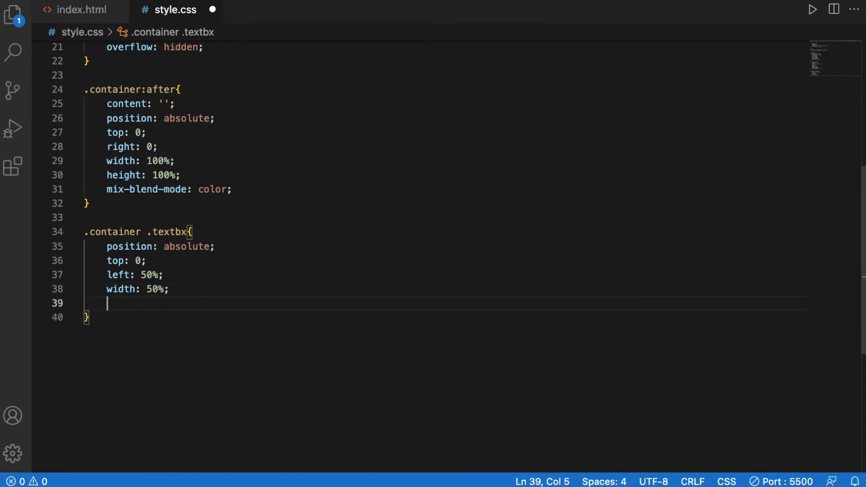
{"action": "type", "text": "height: 100%;"}
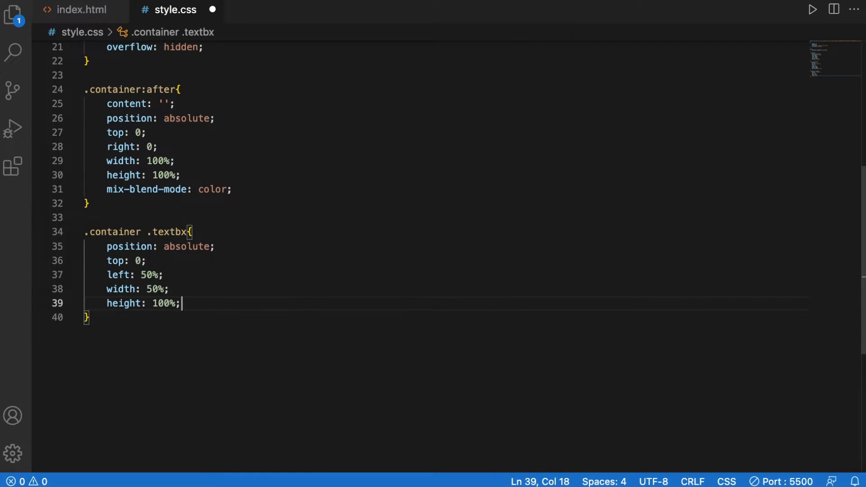
{"action": "type", "text": "background: #fff;"}
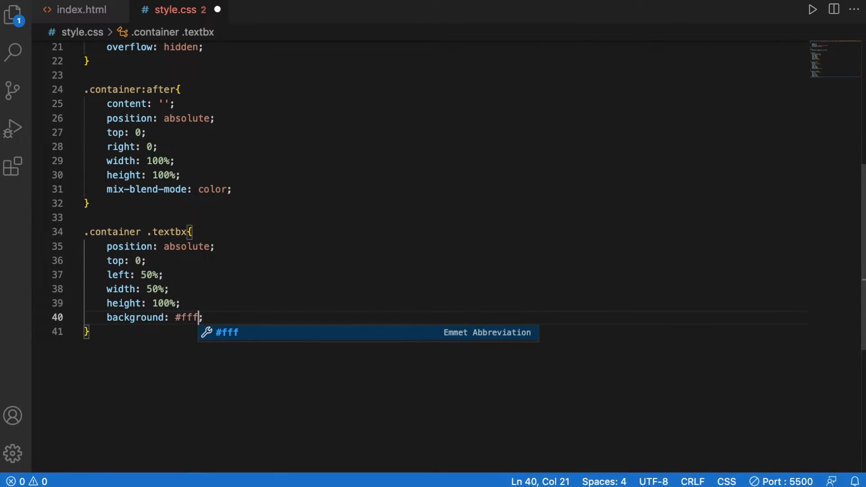
{"action": "type", "text": "padding: 50px;"}
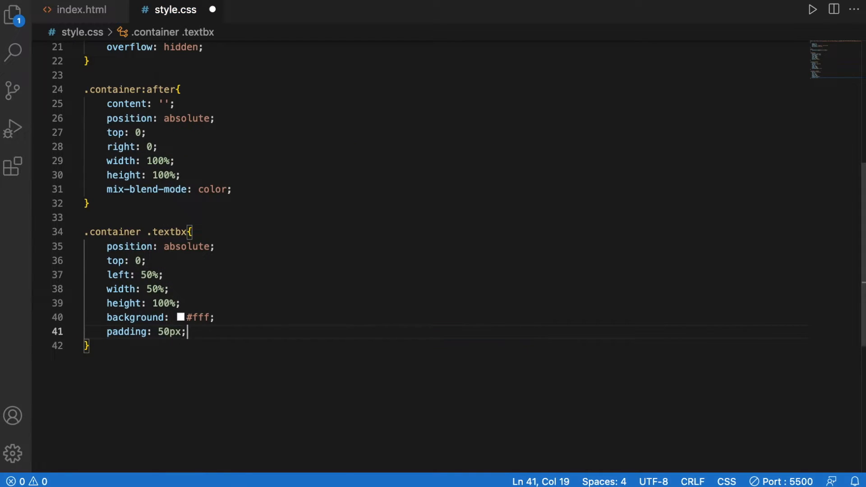
{"action": "type", "text": "mix-blend-mode: screen;"}
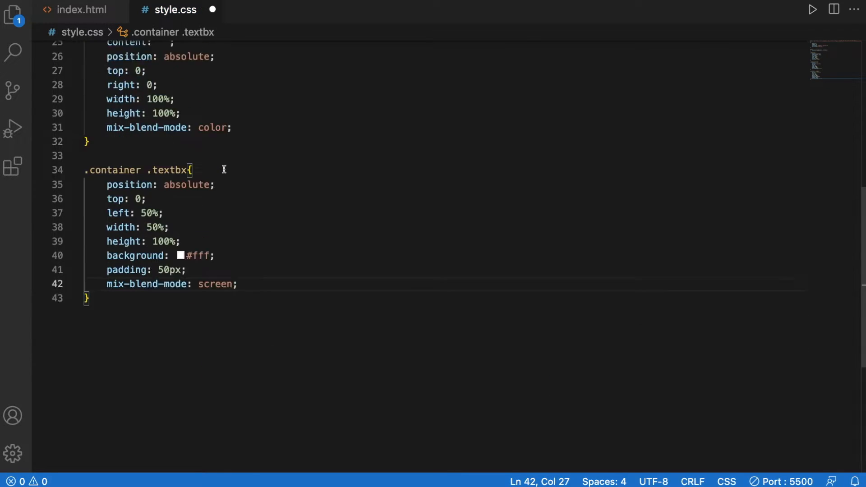
{"action": "key", "text": "Enter"}
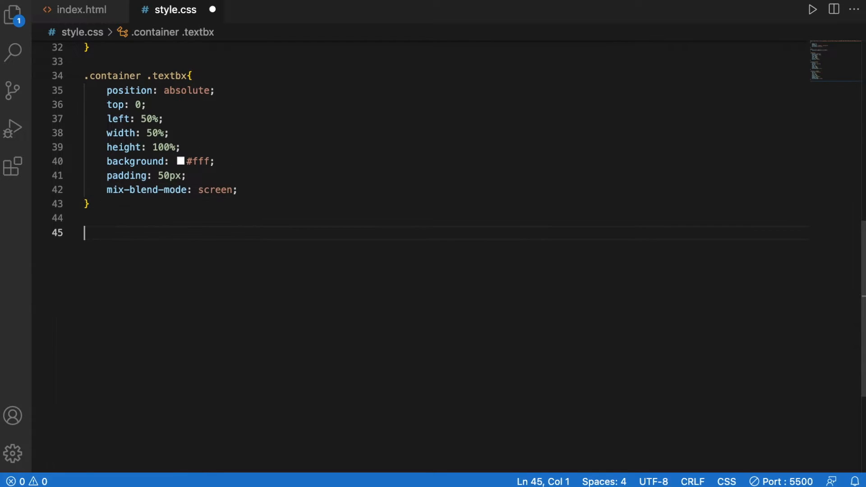
- Style .container .textbx h1 with 140px font, 200px line height, uppercase, font-weight 800
{"action": "type", "text": ".container ."}
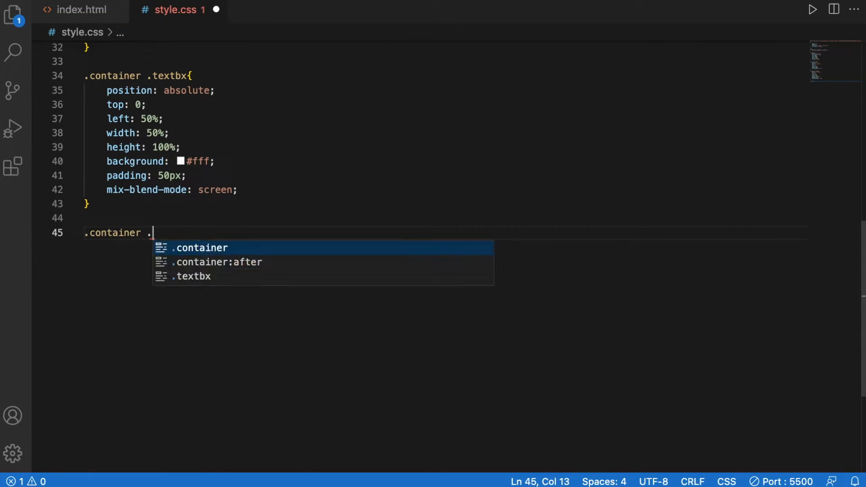
{"action": "type", "text": "textbx h1{"}
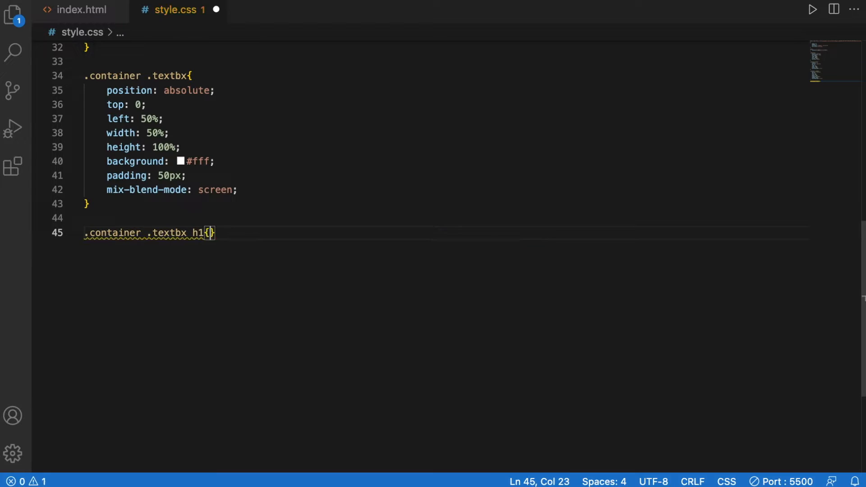
{"action": "type", "text": "font"}
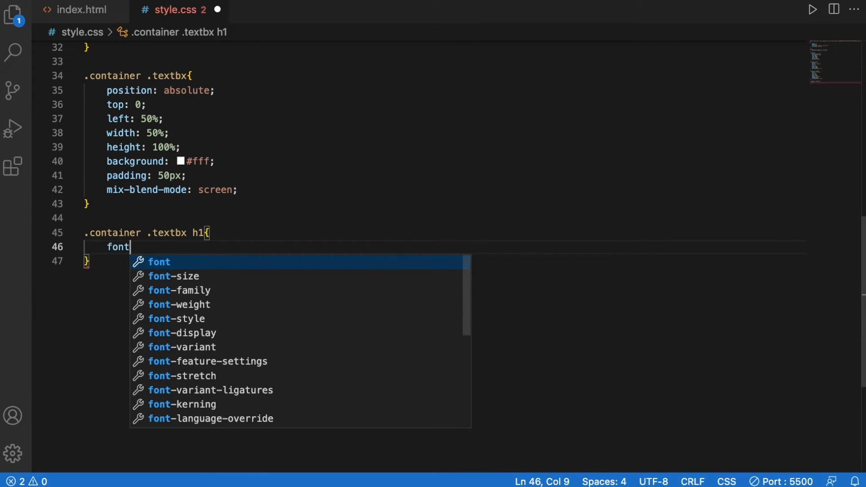
{"action": "type", "text": "-size: 140px;"}
{"action": "type", "text": "line-height: 200px;"}
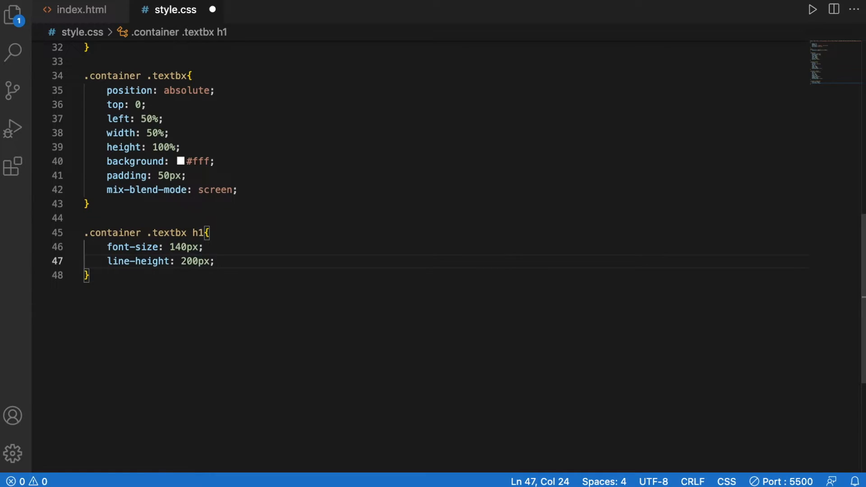
{"action": "type", "text": "text-transform: uppercase;"}
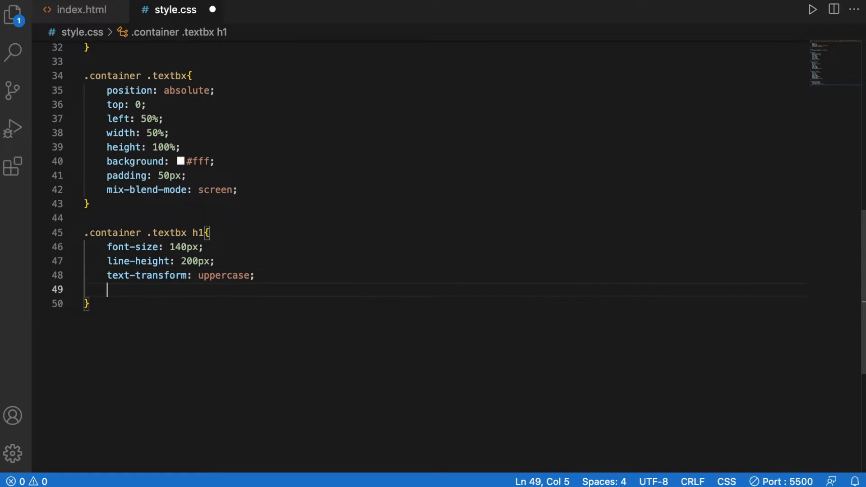
{"action": "type", "text": "font-weight: 800;"}
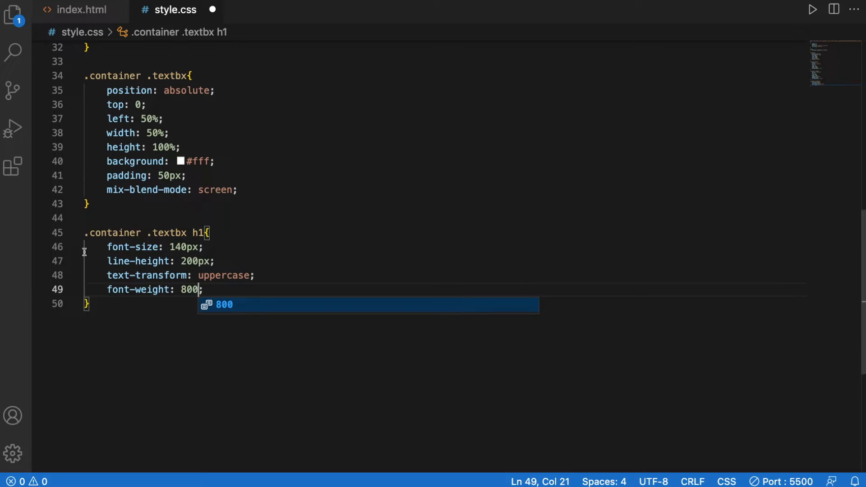
{"action": "type", "text": ".c"}
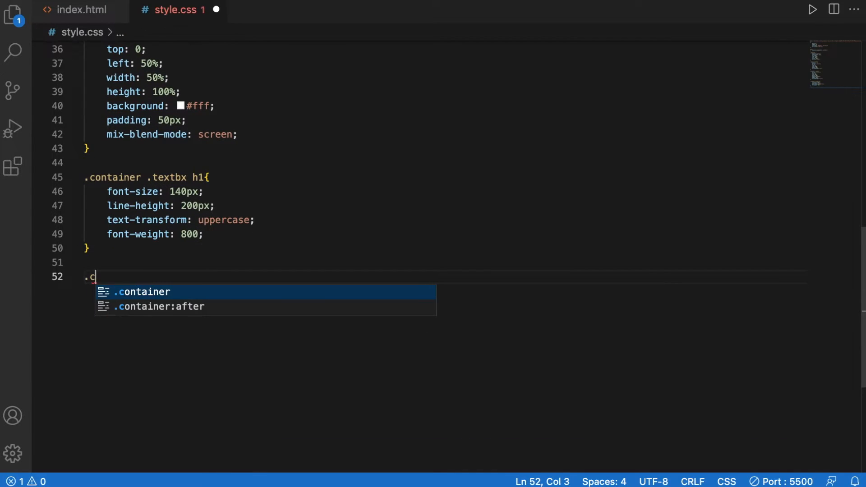
- Style .container .textbx h1 span with font-size 250px and padding-top 30px
{"action": "type", "text": "ontainer .textbx"}
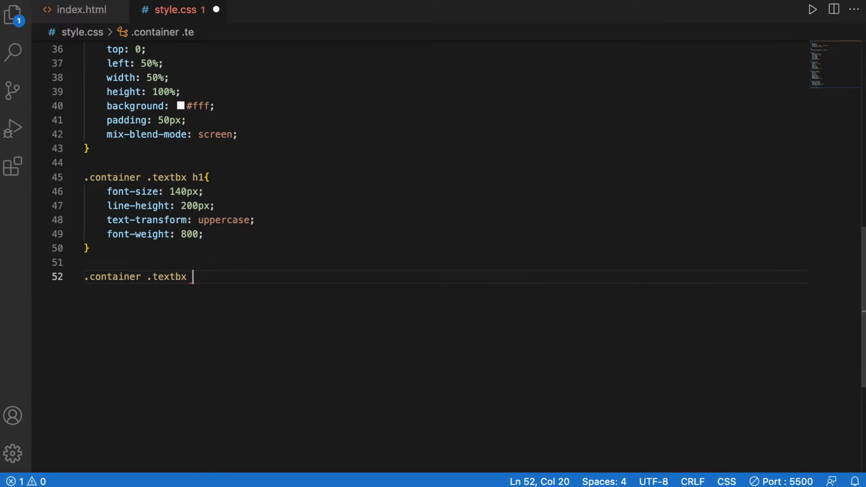
{"action": "type", "text": "h1"}
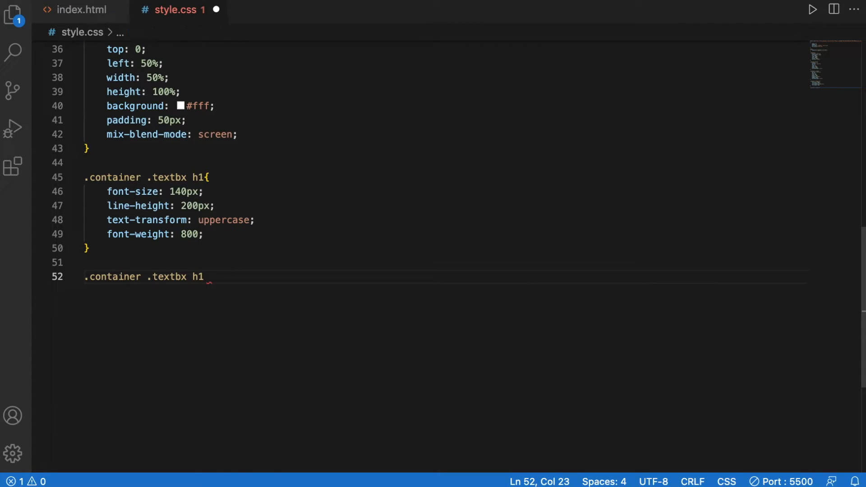
{"action": "type", "text": "span{"}
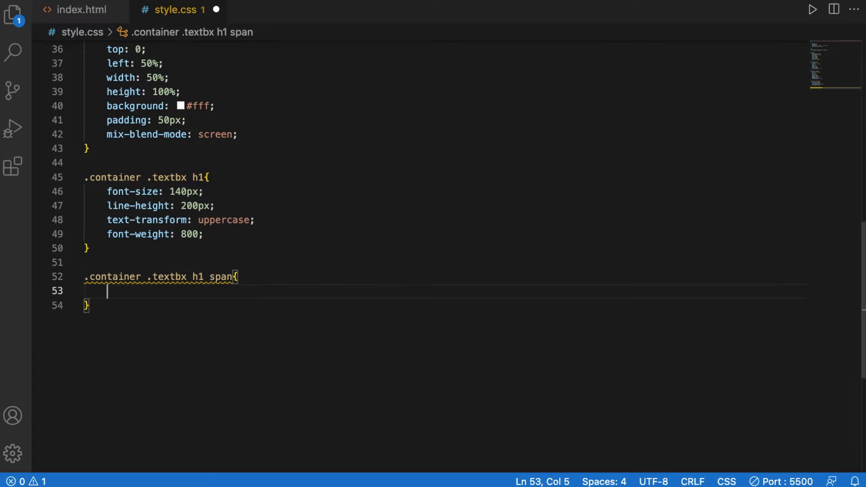
{"action": "type", "text": "font-size: 25"}
{"action": "type", "text": "padding-top: ;"}
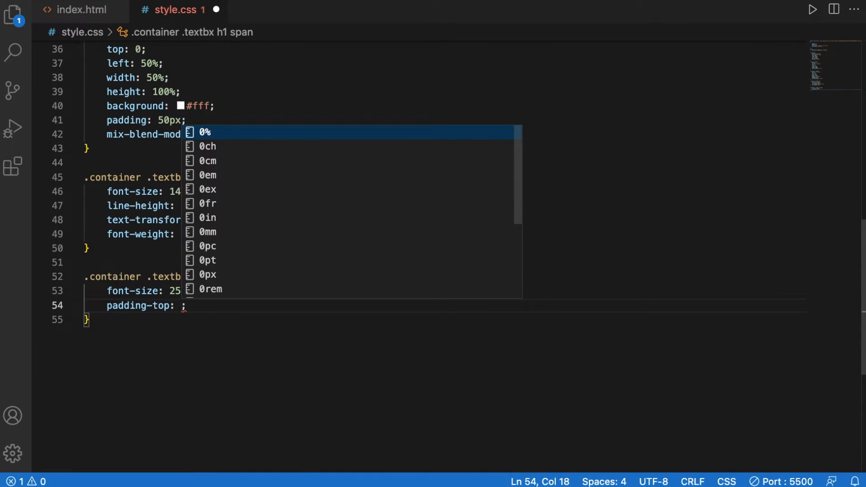
{"action": "type", "text": "30px"}
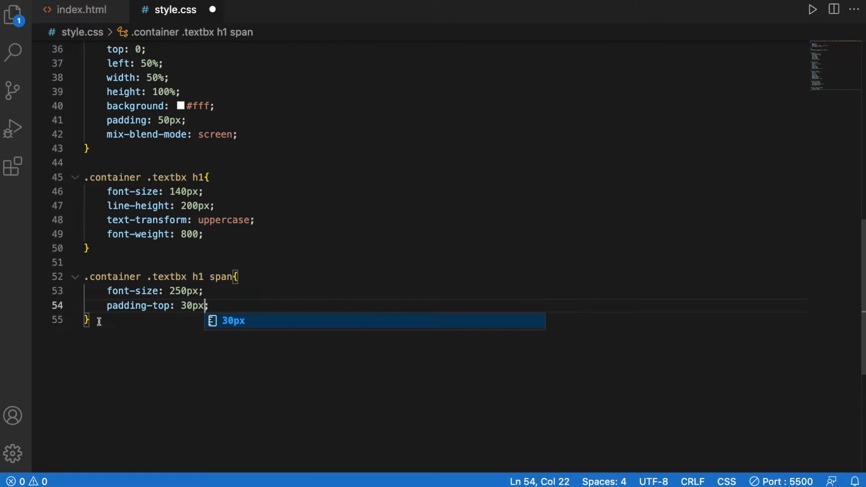
{"action": "key", "text": "Enter"}
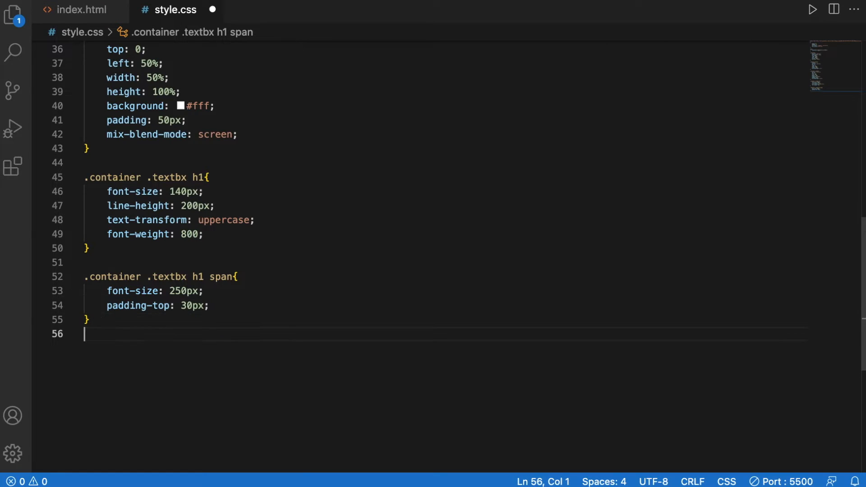
{"action": "type", "text": ".container"}
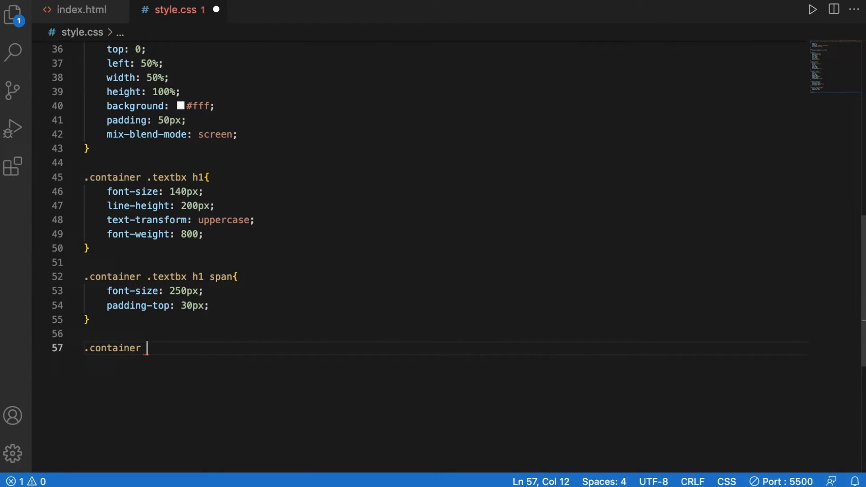
- Style .container video as absolute, top/left 0, 100% width and height, object-fit: cover
{"action": "type", "text": "video{"}
{"action": "type", "text": "position: absolute;"}
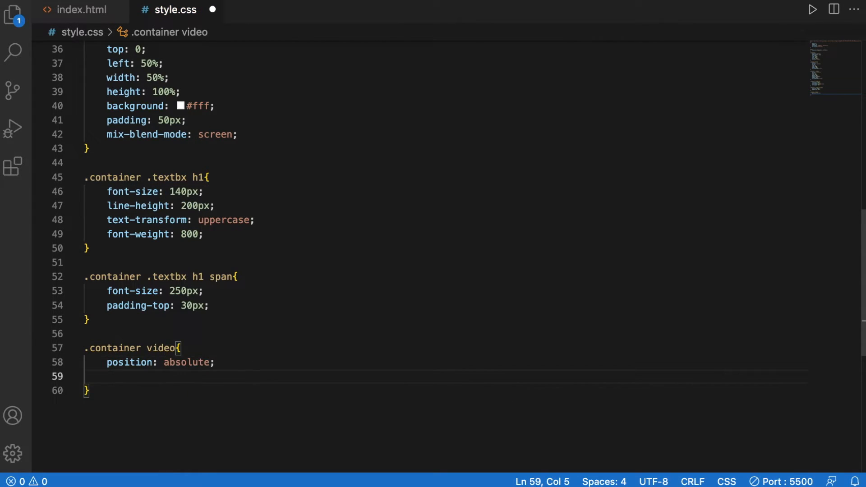
{"action": "type", "text": "top: 0;"}
{"action": "type", "text": "le"}
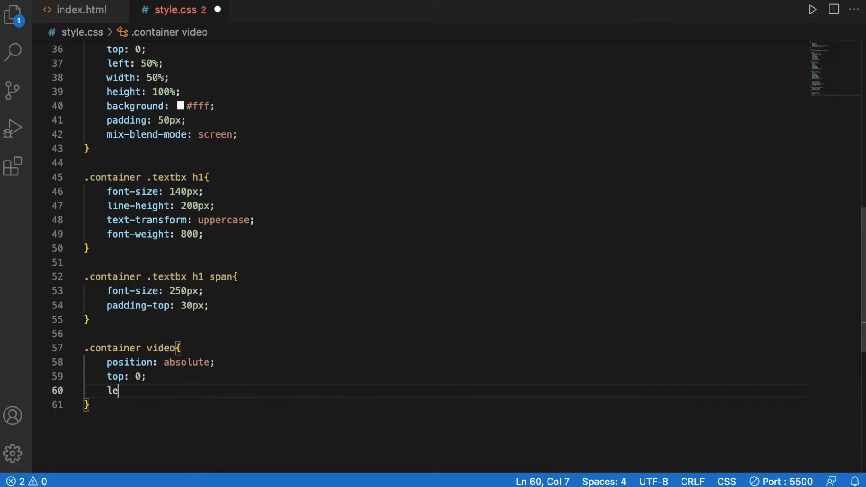
{"action": "type", "text": "ft: 0;"}
{"action": "type", "text": "width: 100%;"}
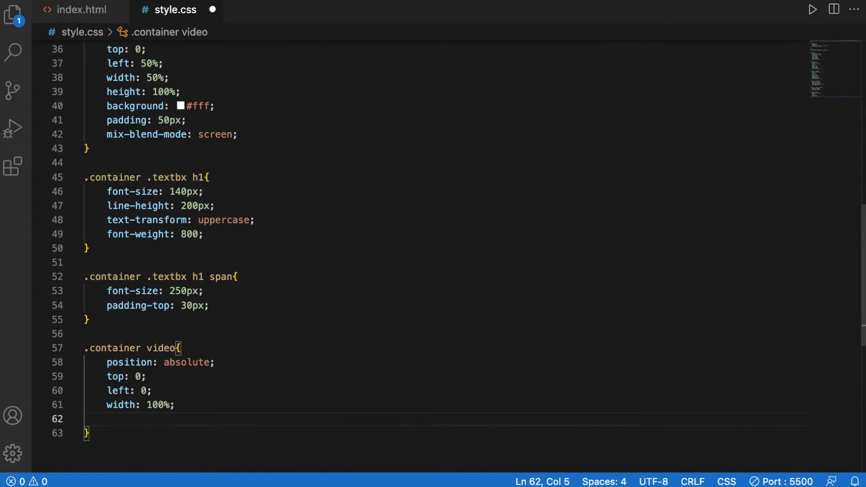
{"action": "type", "text": "height: 100%;"}
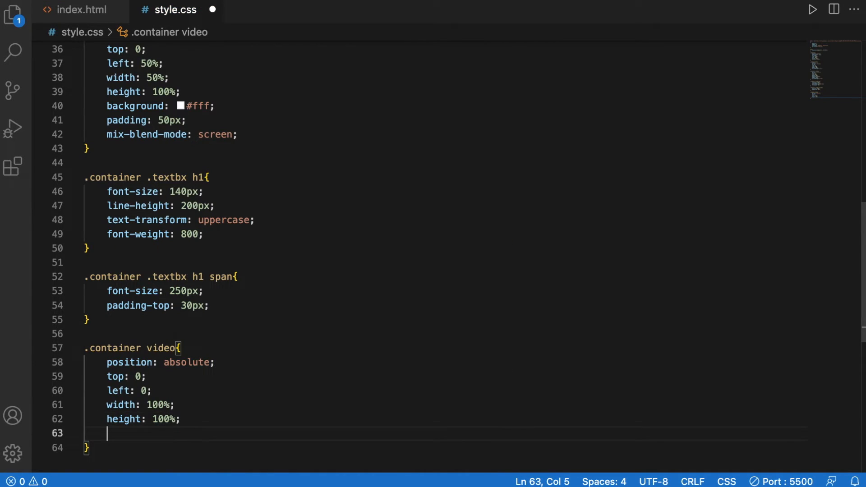
{"action": "type", "text": "ojb"}
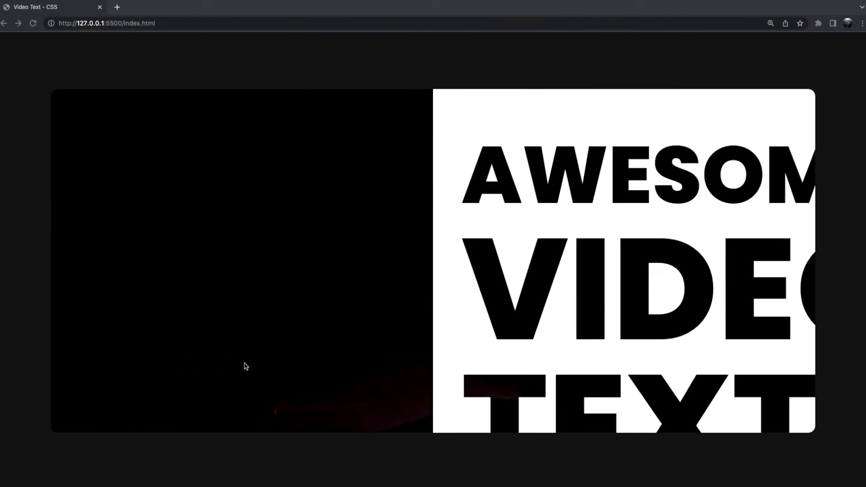
{"action": "mouse_move", "coordinate": [638, 261]}
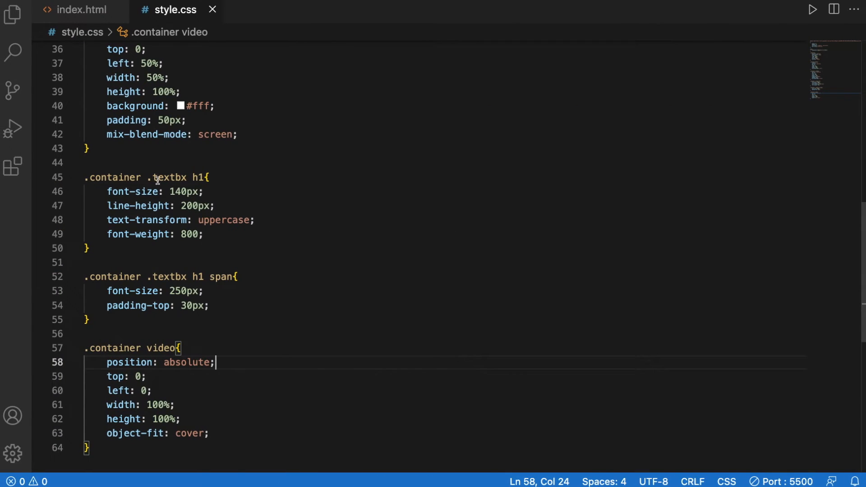
{"action": "mouse_move", "coordinate": [188, 201]}
{"action": "type", "text": "0"}
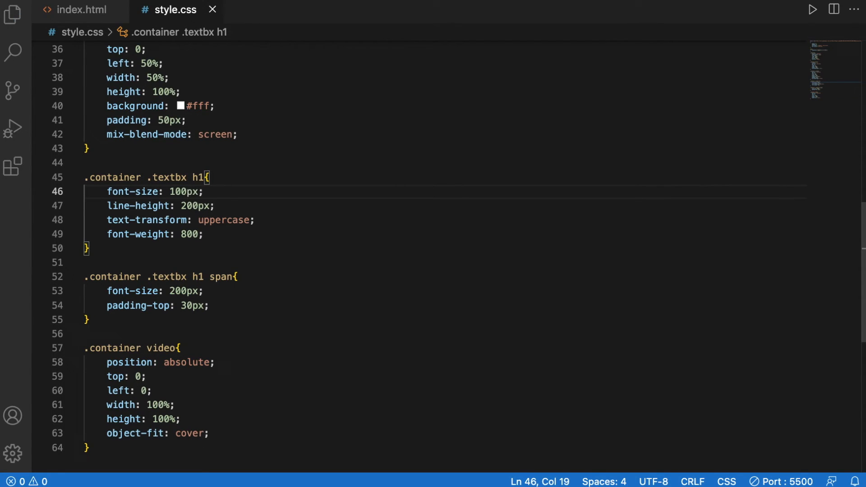
{"action": "mouse_move", "coordinate": [138, 205]}
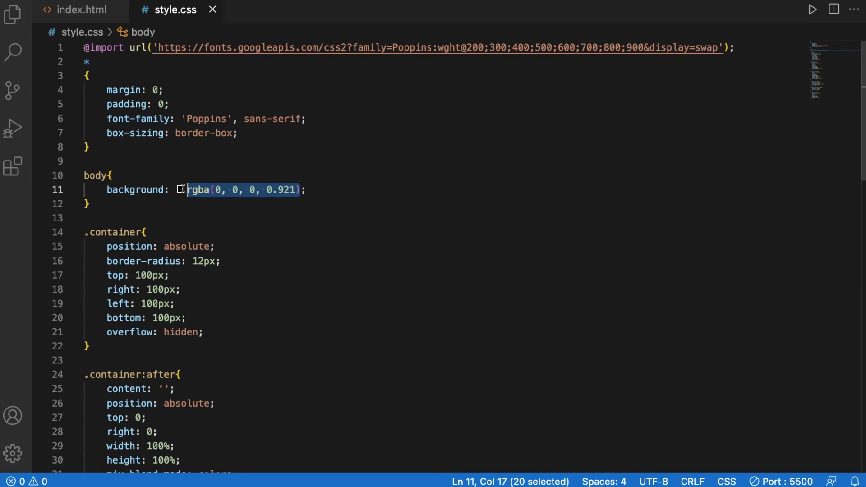
- Change the body background to solid black #000
{"action": "type", "text": "#00;"}
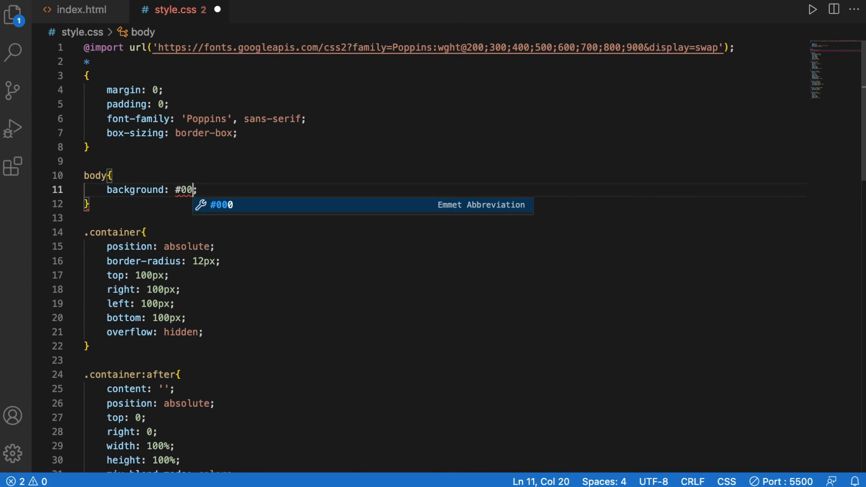